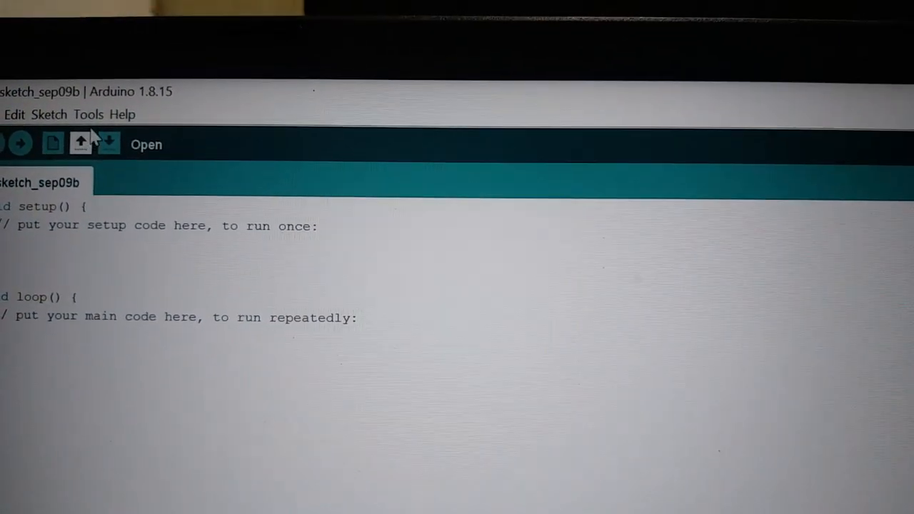
- Launch the Library Manager from the Tools menu
left_click(88, 115)
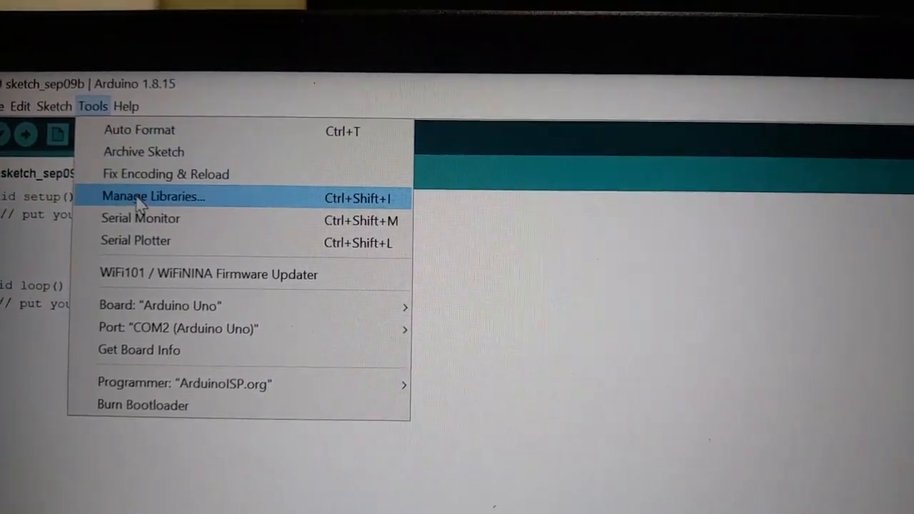
left_click(154, 197)
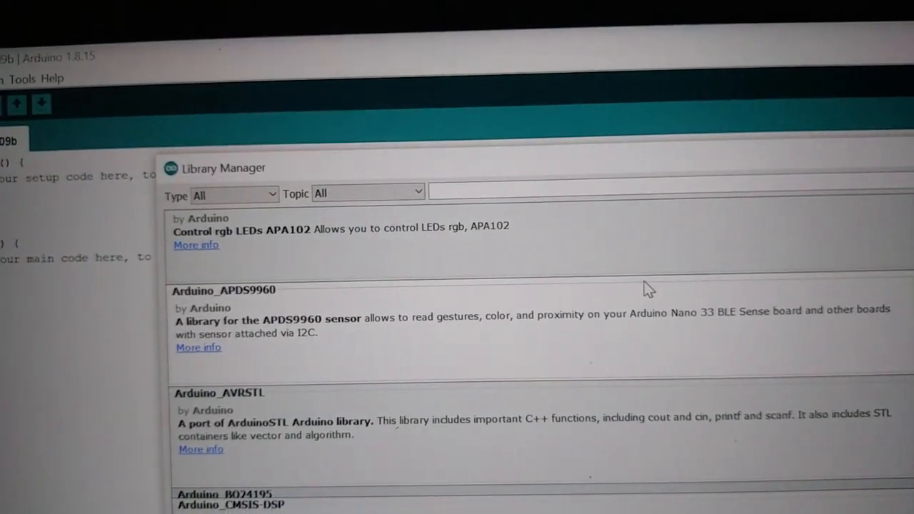
- Search 'LiquidCrystal' and load the SerialDisplay example sketch
type("LiquidCrystal")
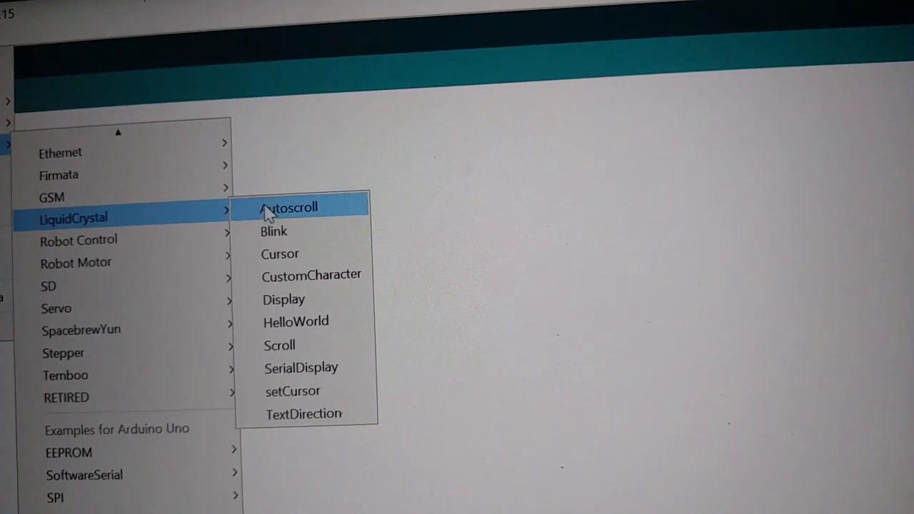
left_click(300, 369)
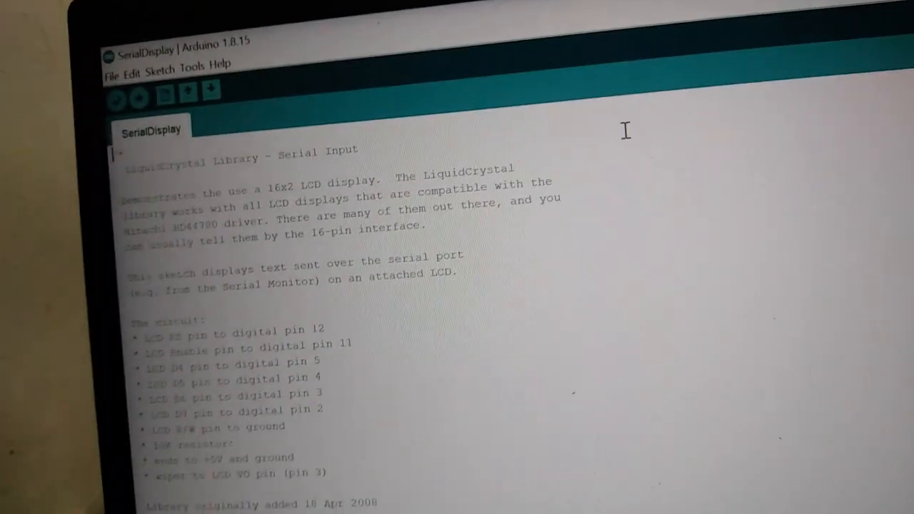
- Review the SerialDisplay code and upload it to the Arduino Uno
scroll("down", 3)
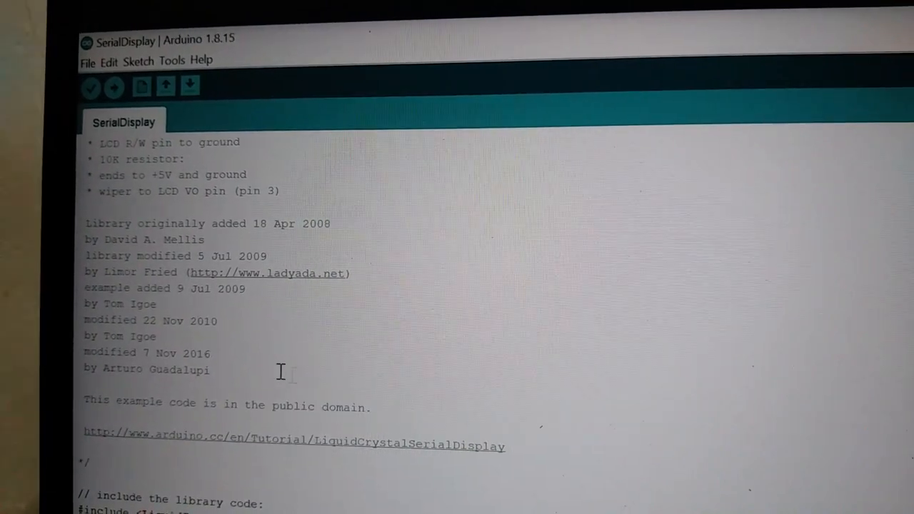
scroll("down", 3)
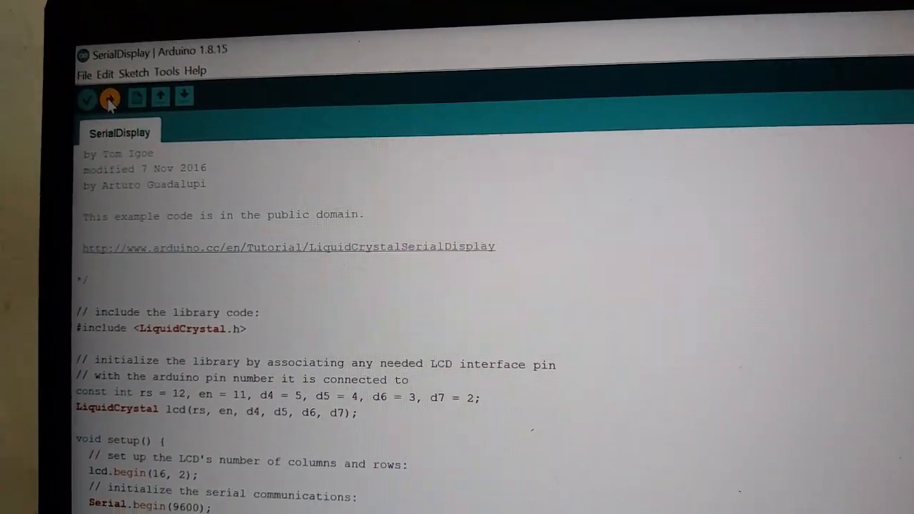
left_click(114, 97)
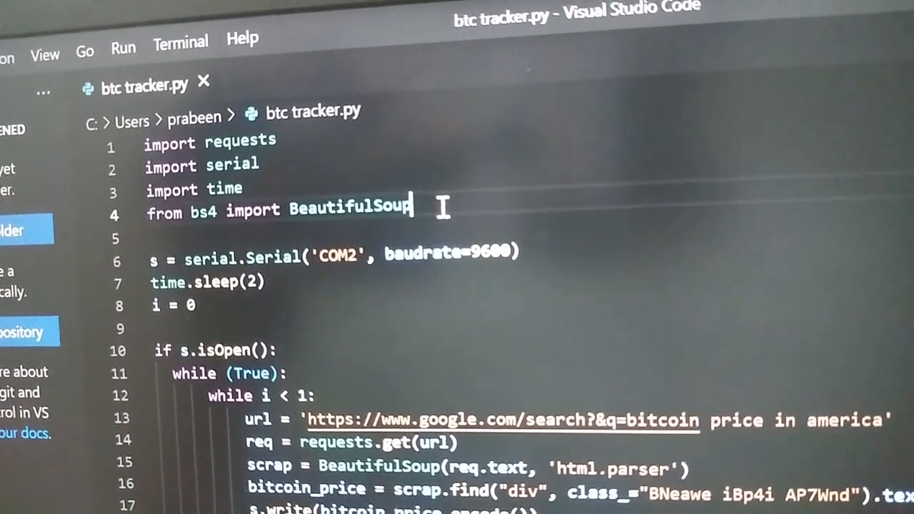
- Select 'BeautifulSoup' in btc tracker.py and start a new PowerShell terminal
double_click(352, 208)
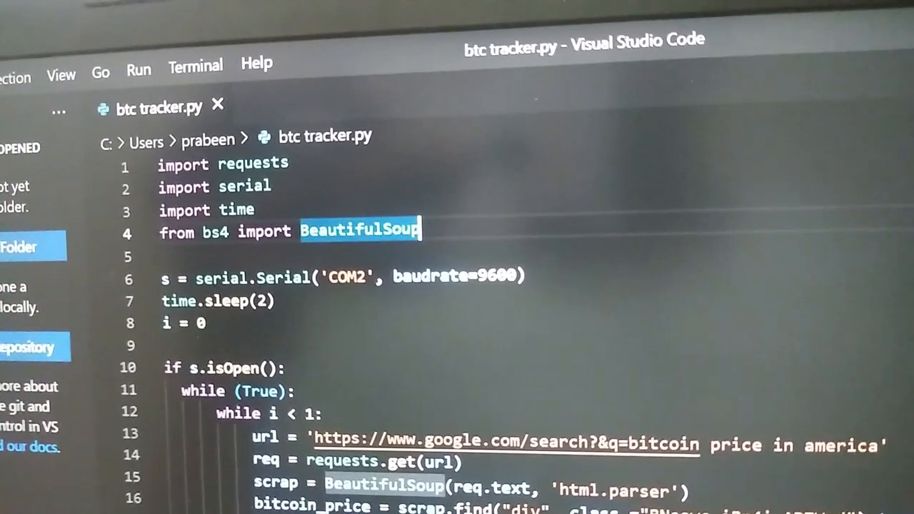
left_click(195, 65)
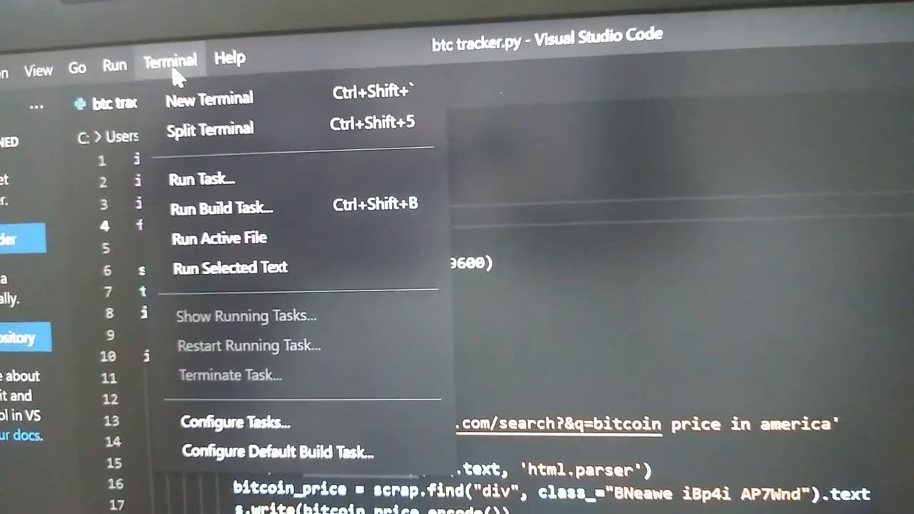
left_click(208, 99)
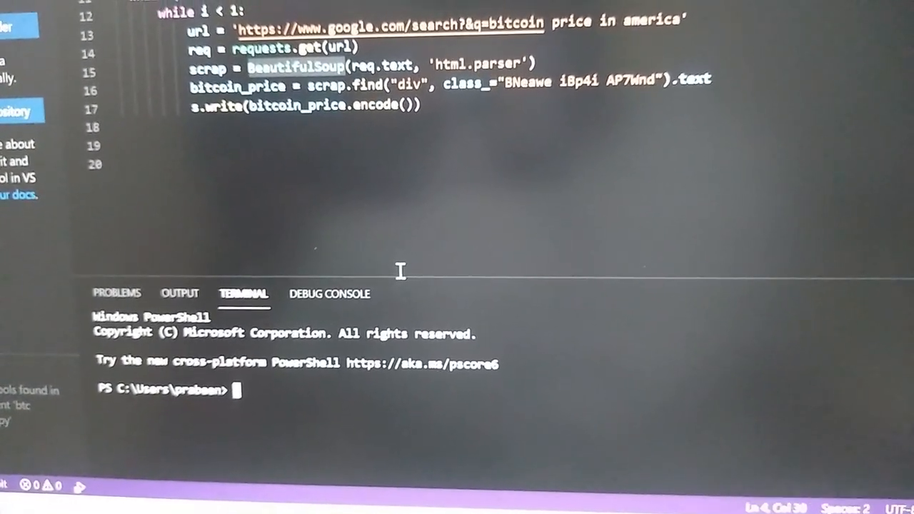